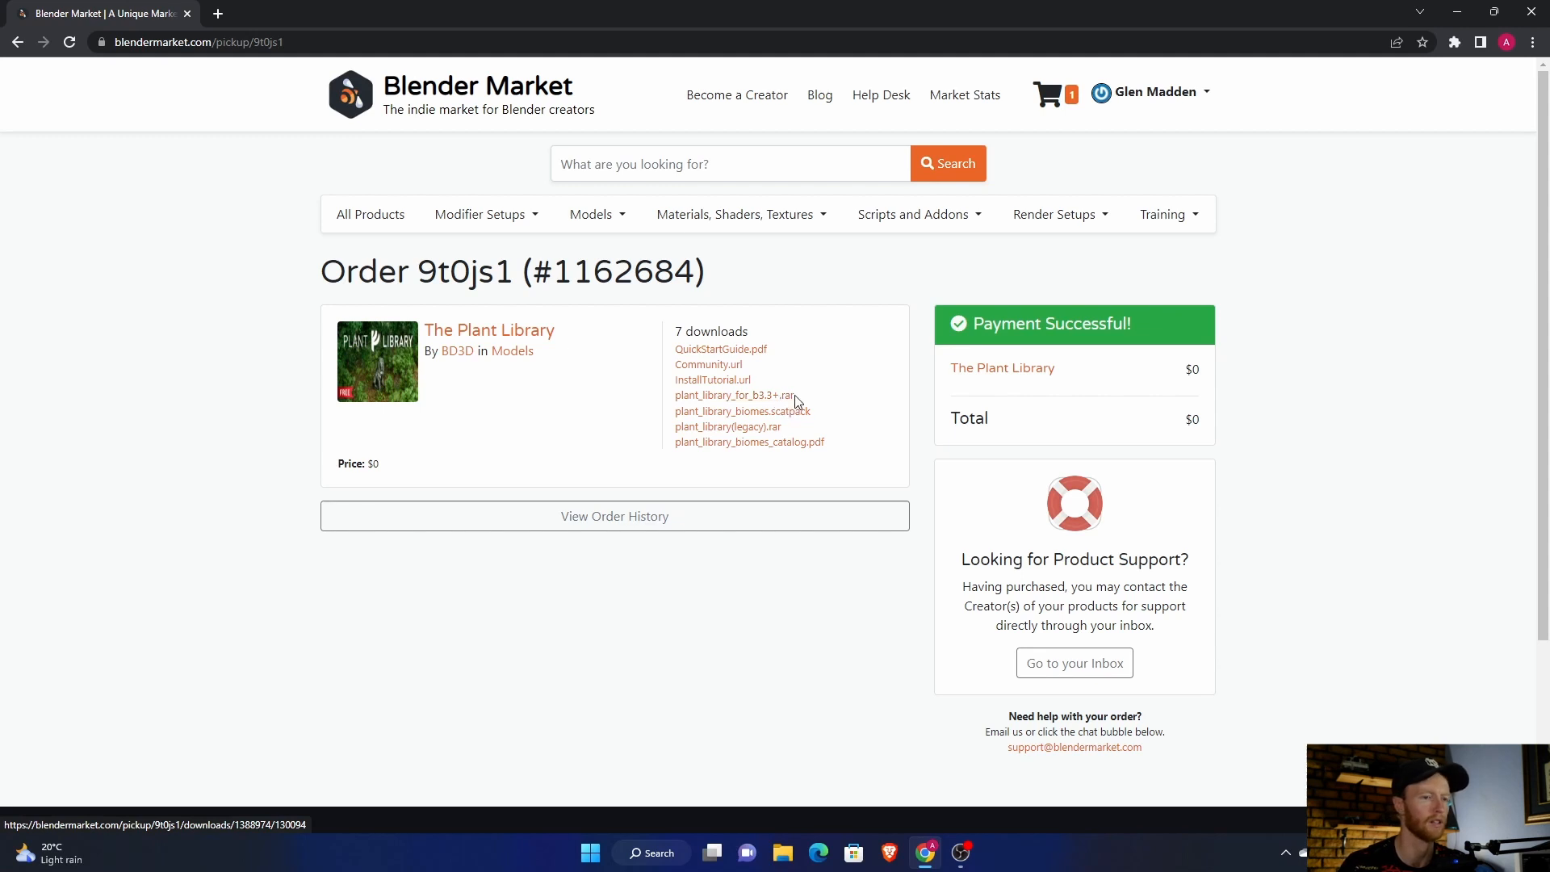
mouse_move(733, 394)
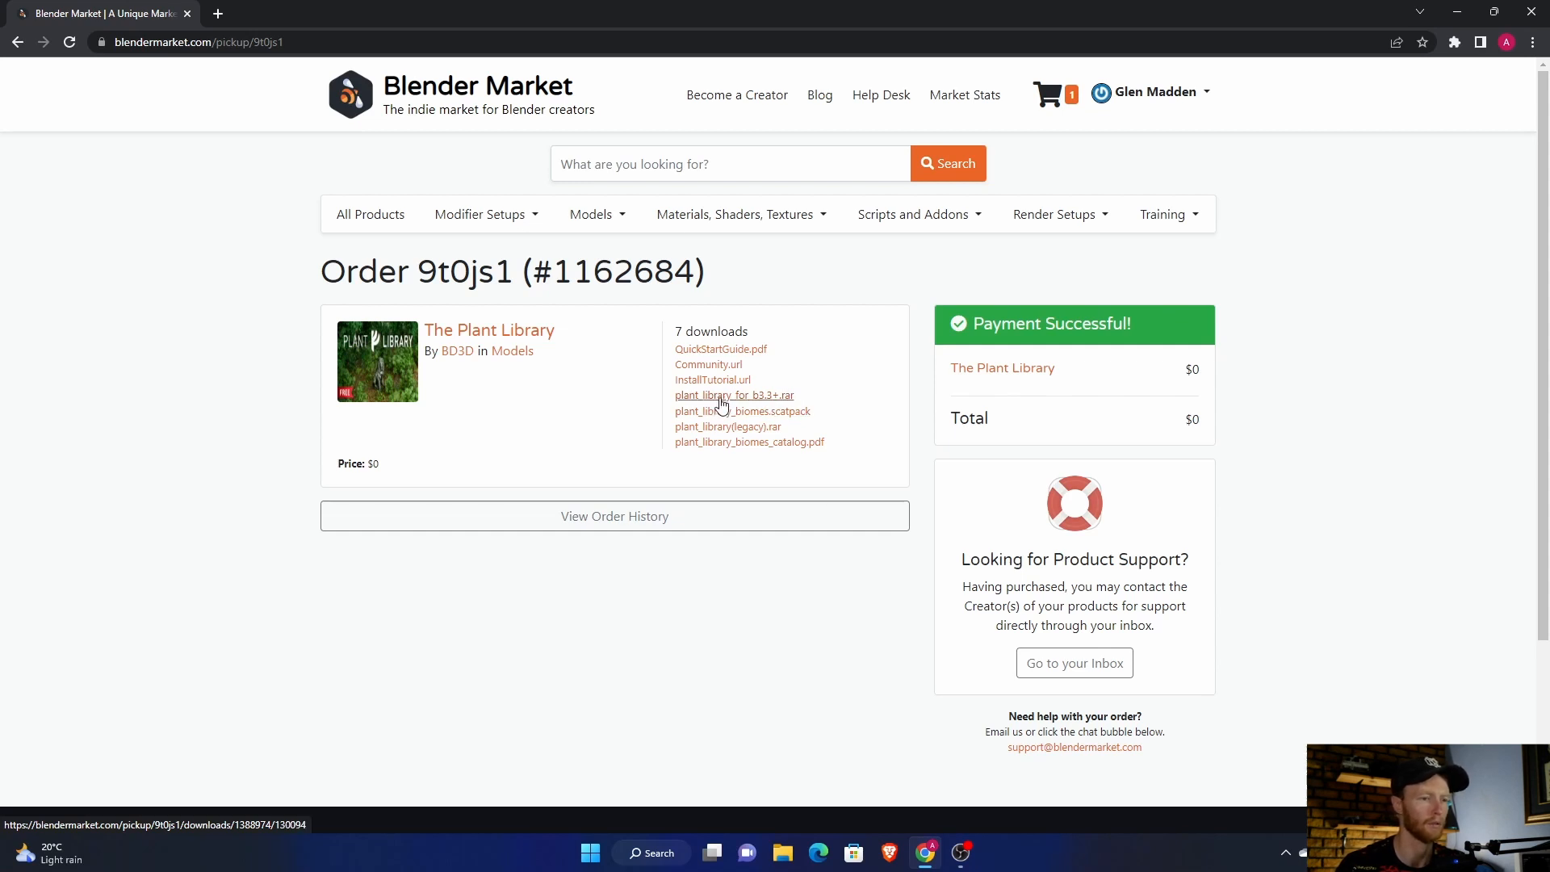
mouse_move(741, 410)
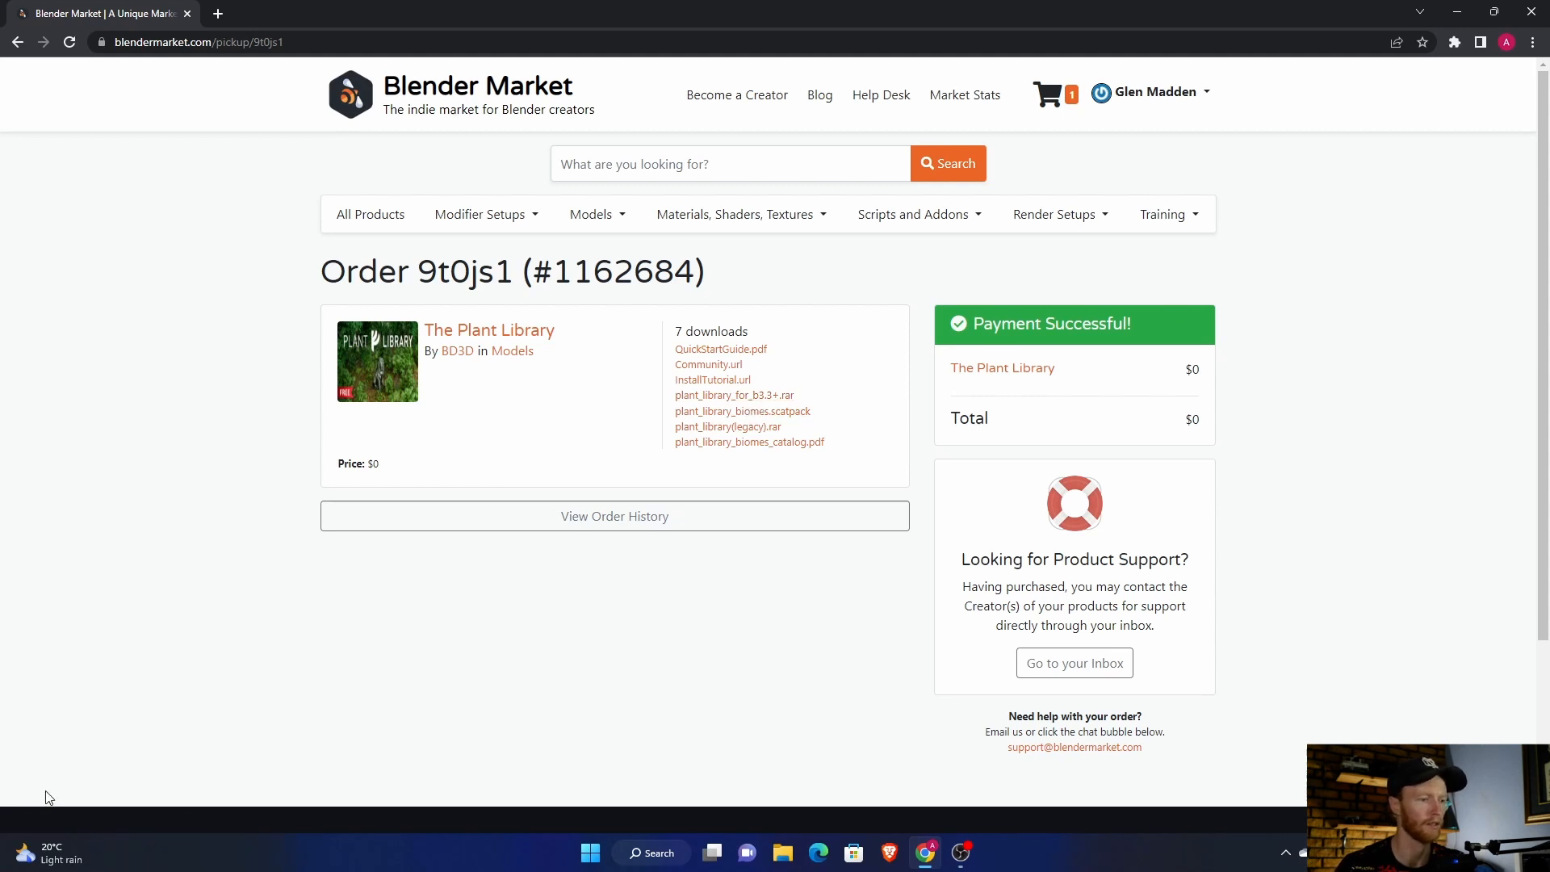
mouse_move(93, 791)
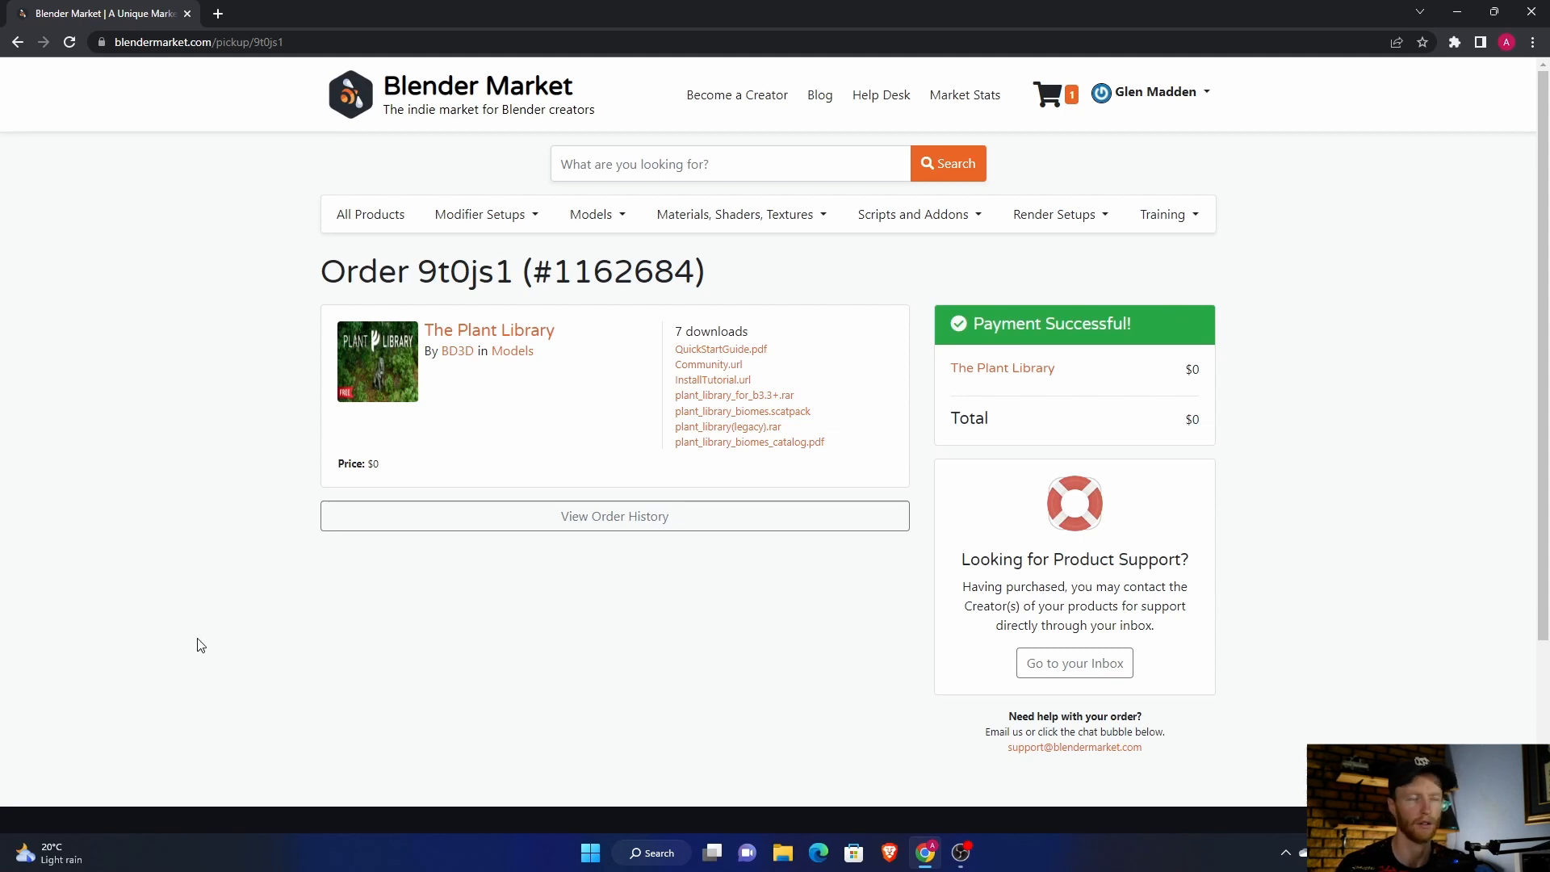
mouse_move(118, 680)
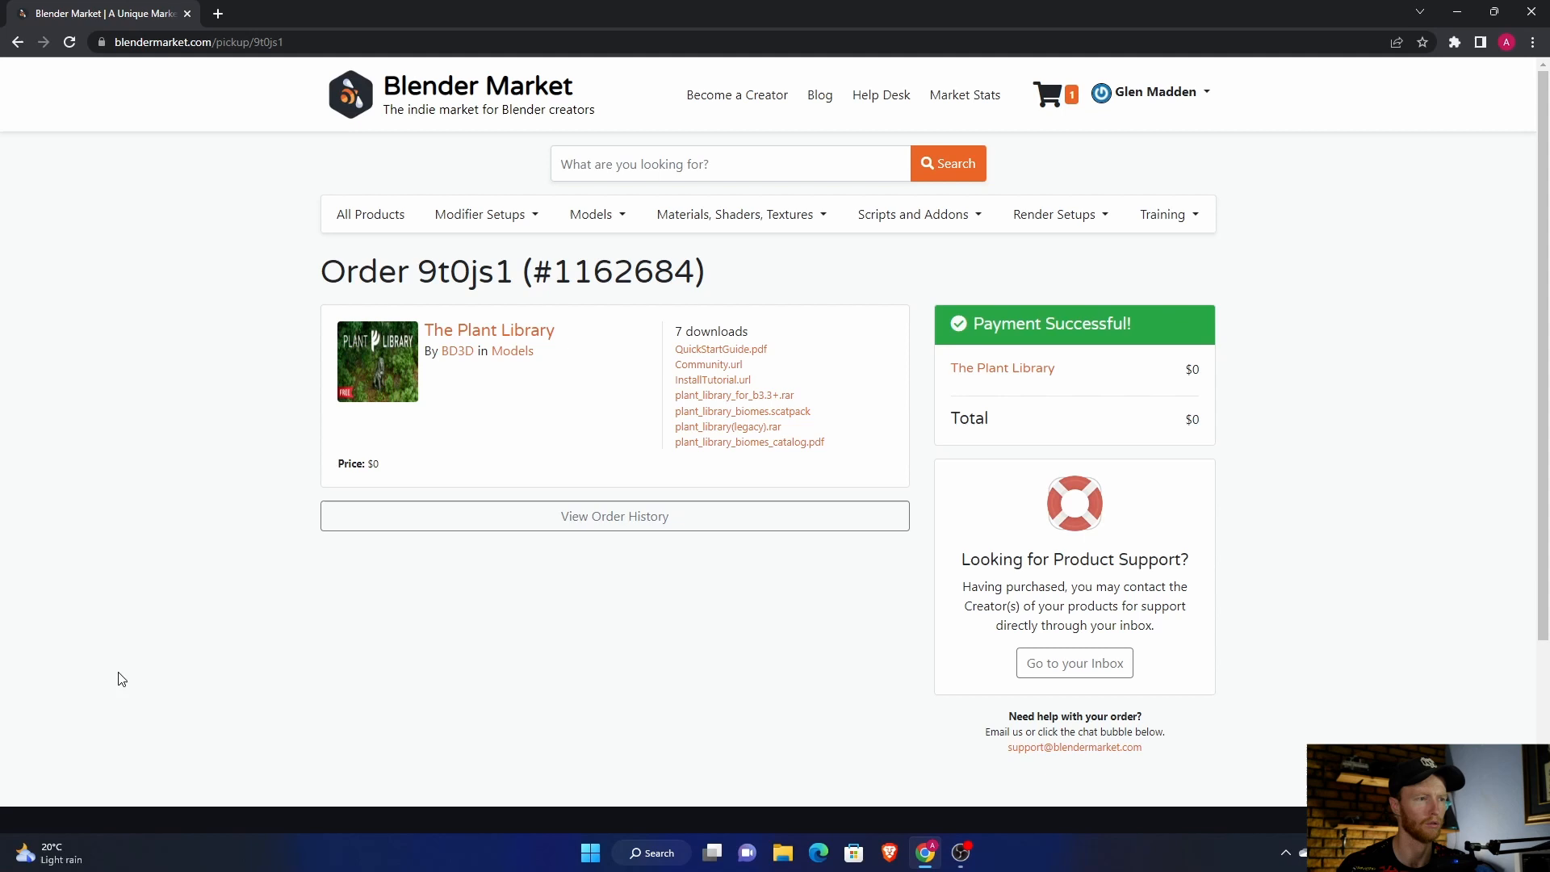
mouse_move(733, 394)
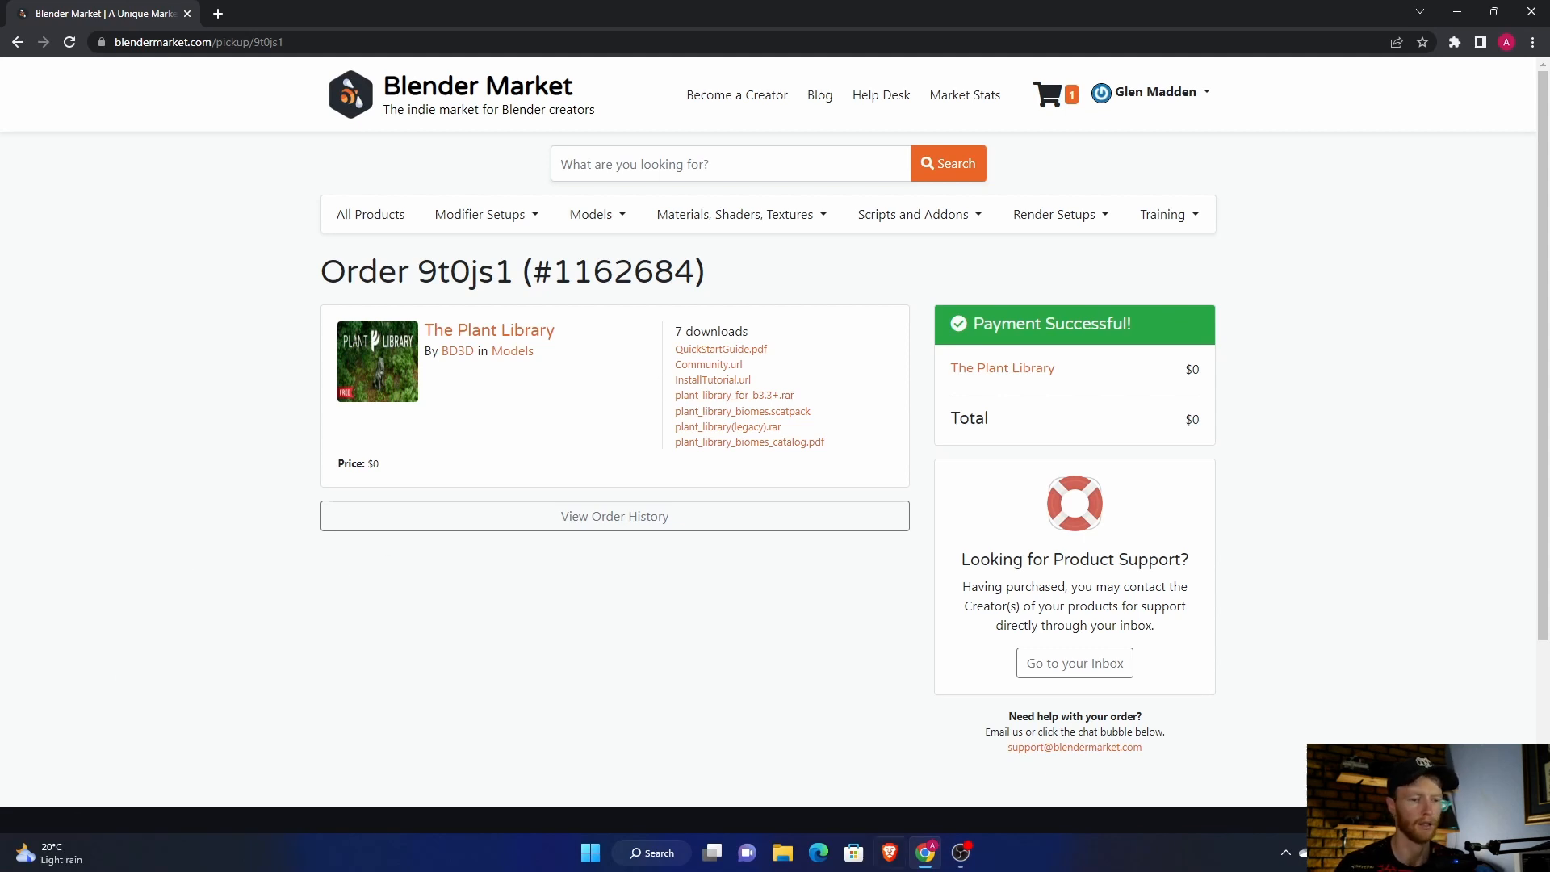
mouse_move(556, 415)
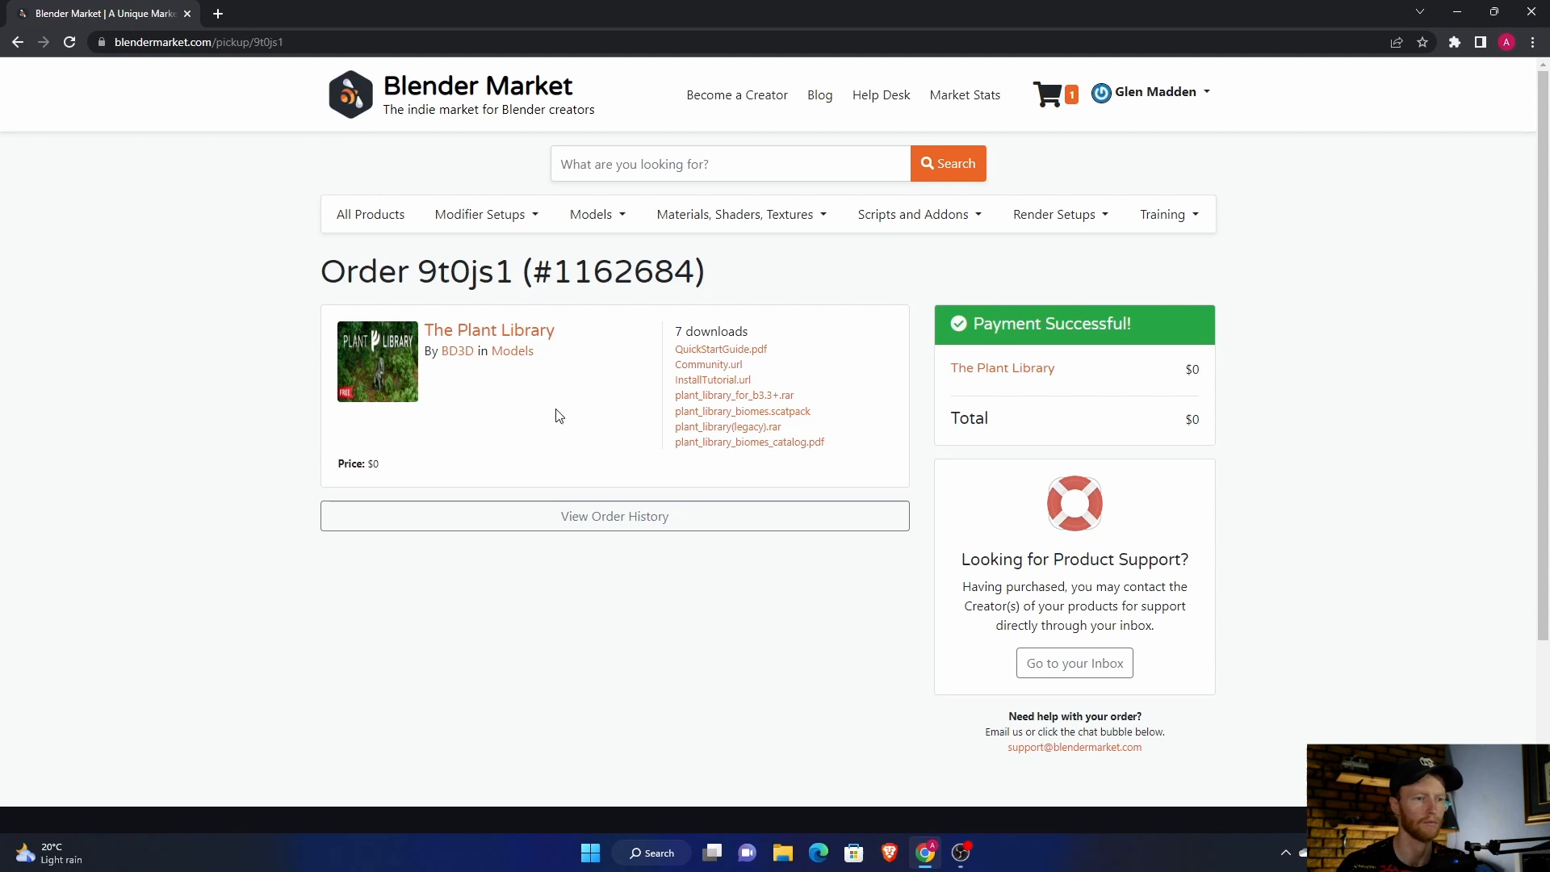
mouse_move(302, 415)
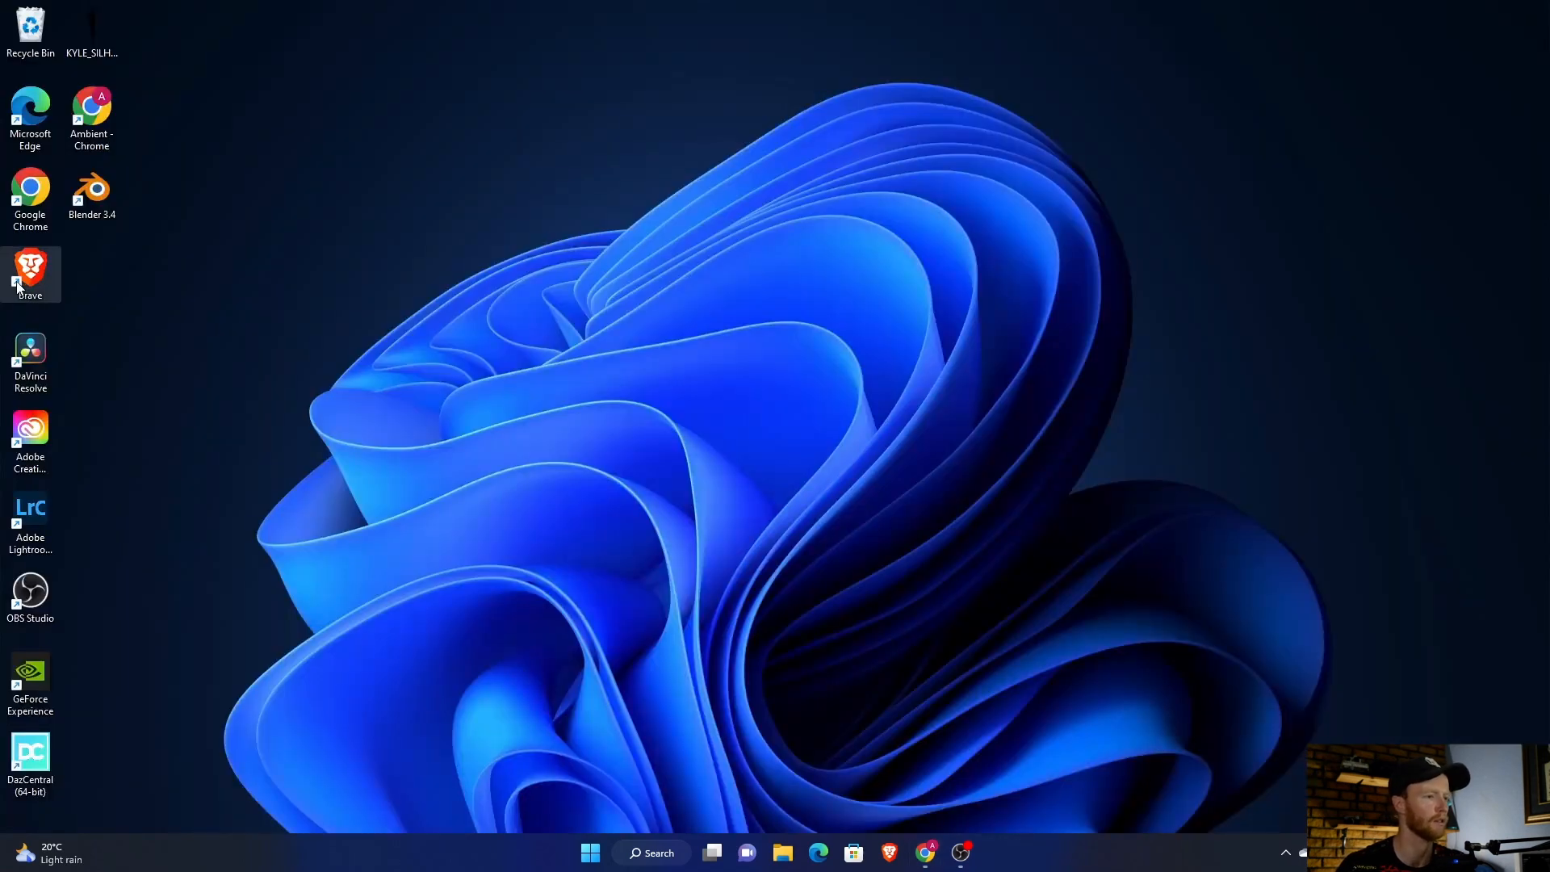
- Launch the Brave browser from its desktop shortcut
double_click(29, 270)
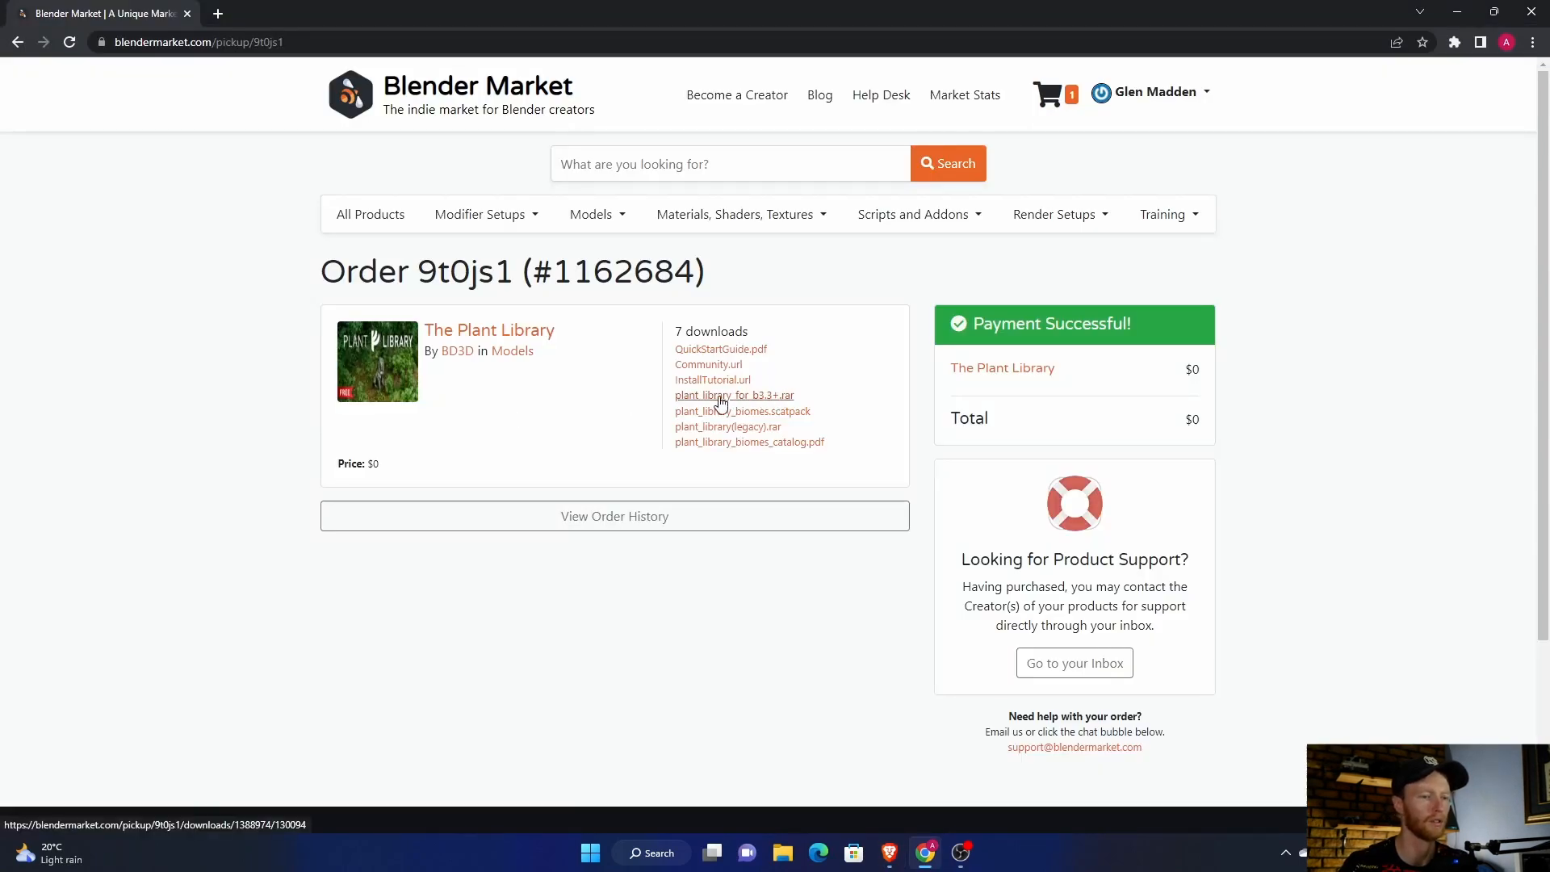
mouse_move(425, 407)
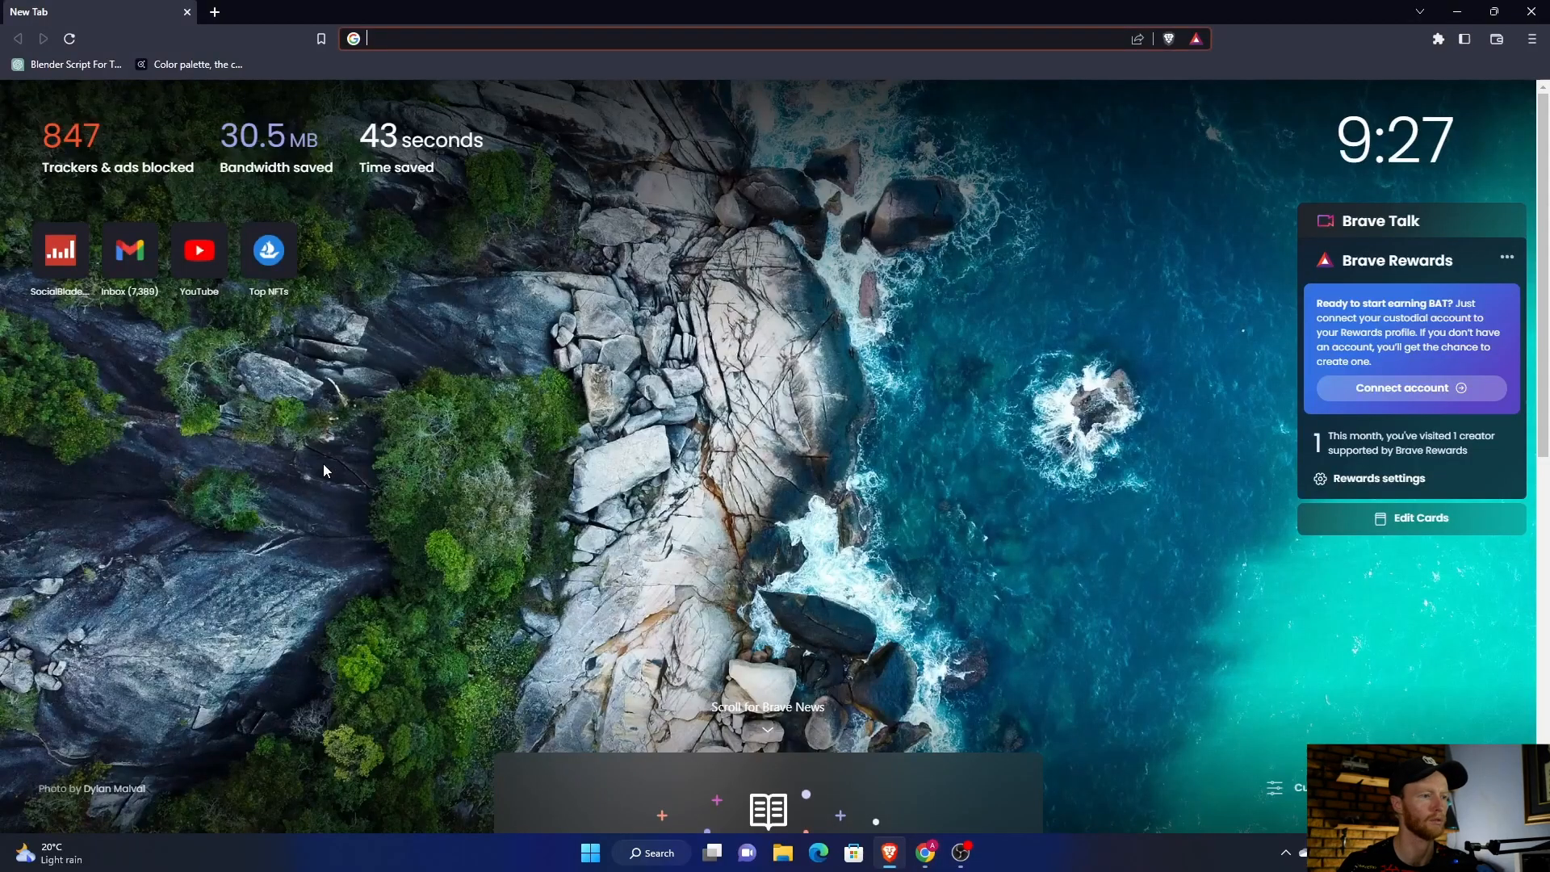
mouse_move(564, 668)
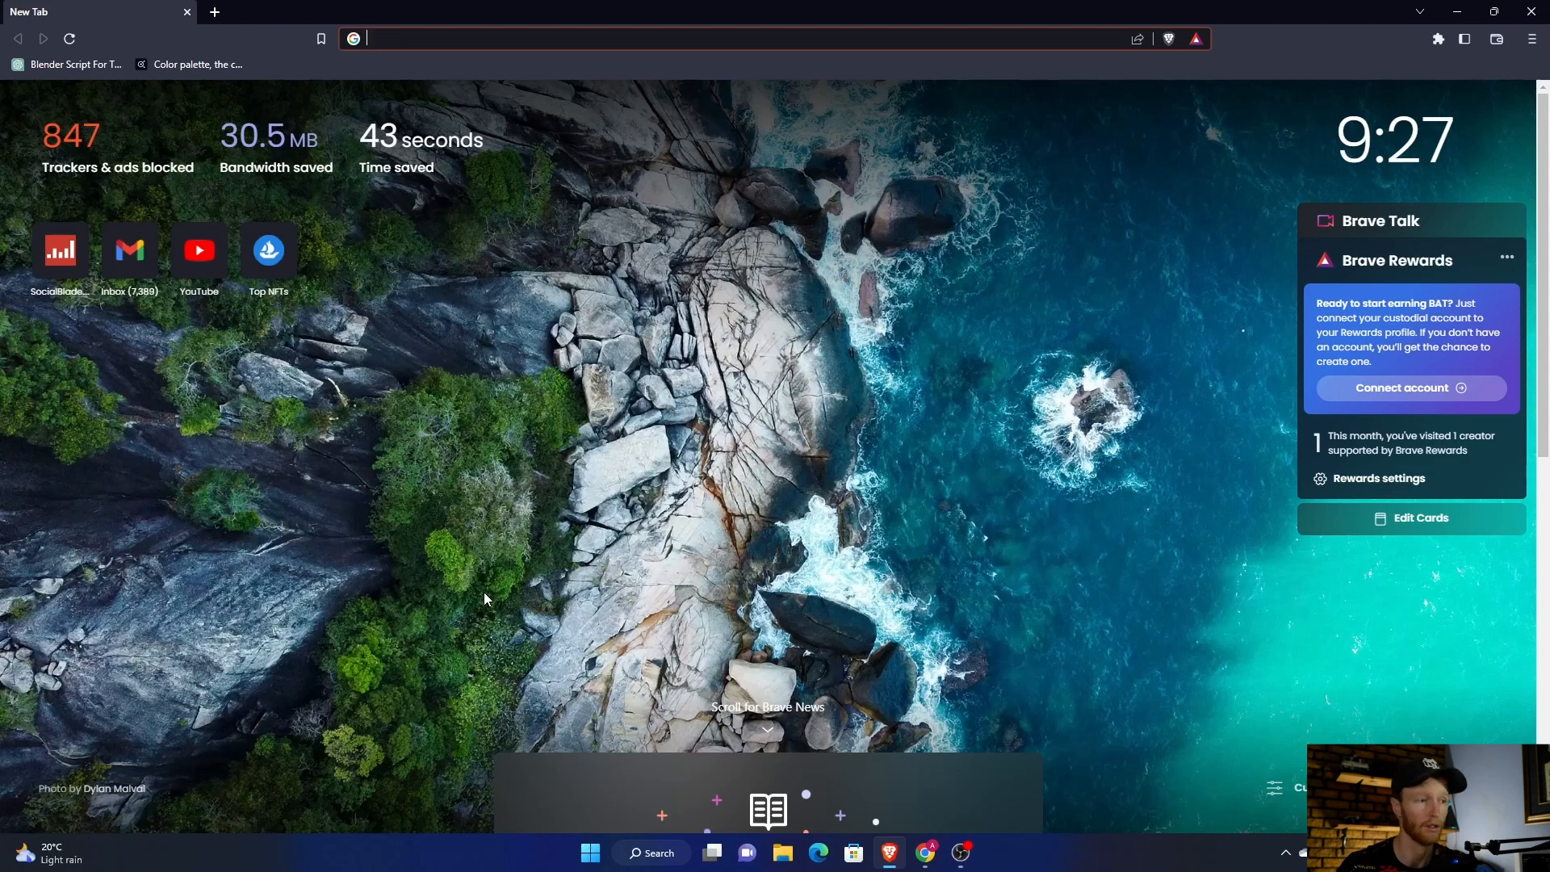
mouse_move(250, 657)
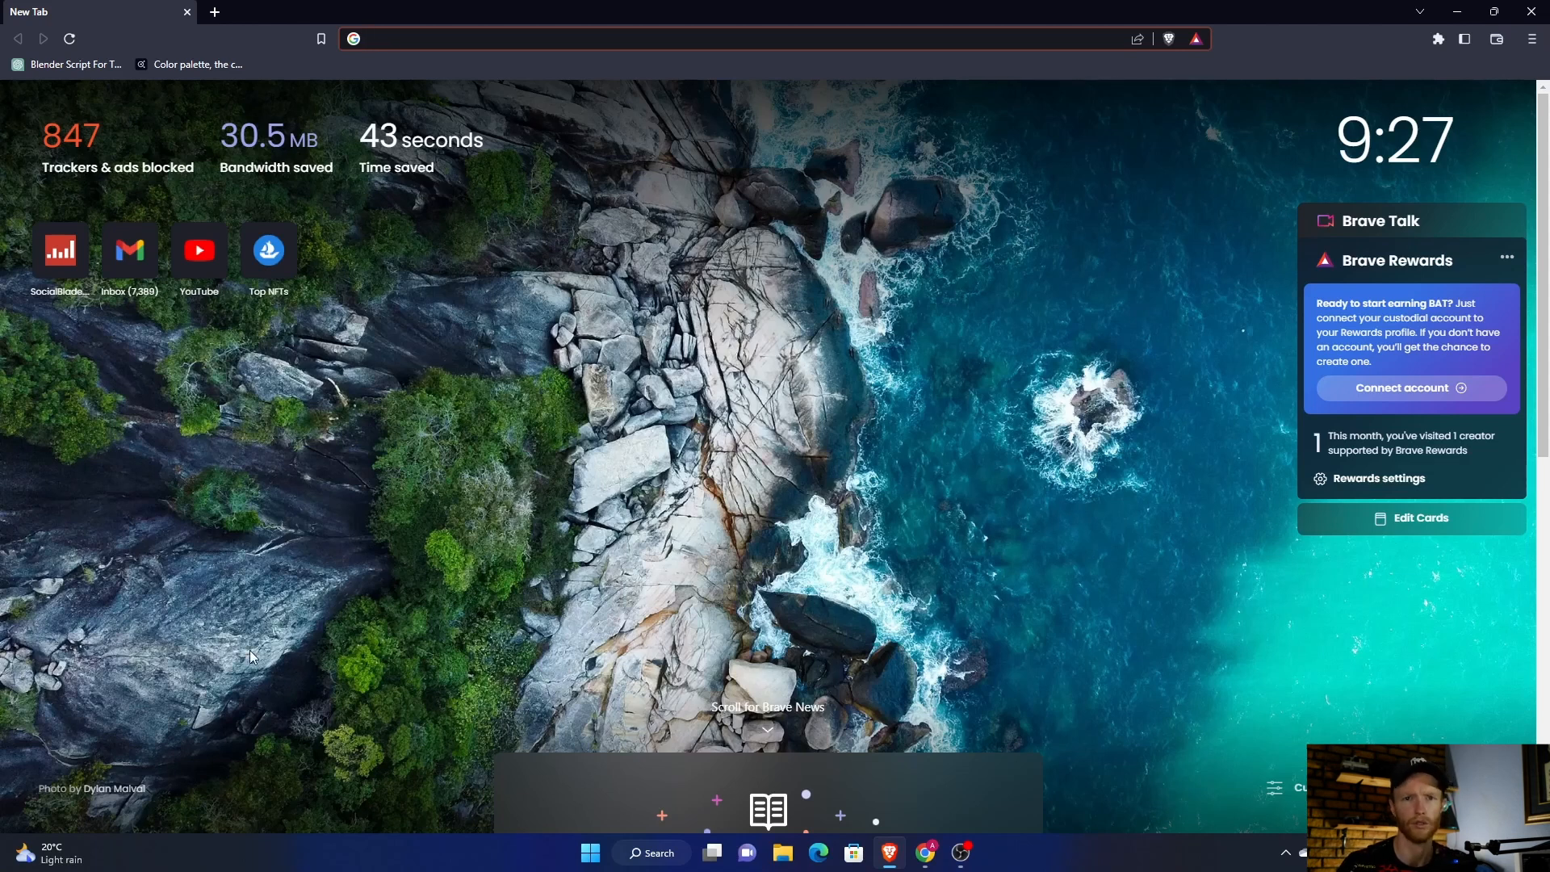
mouse_move(299, 659)
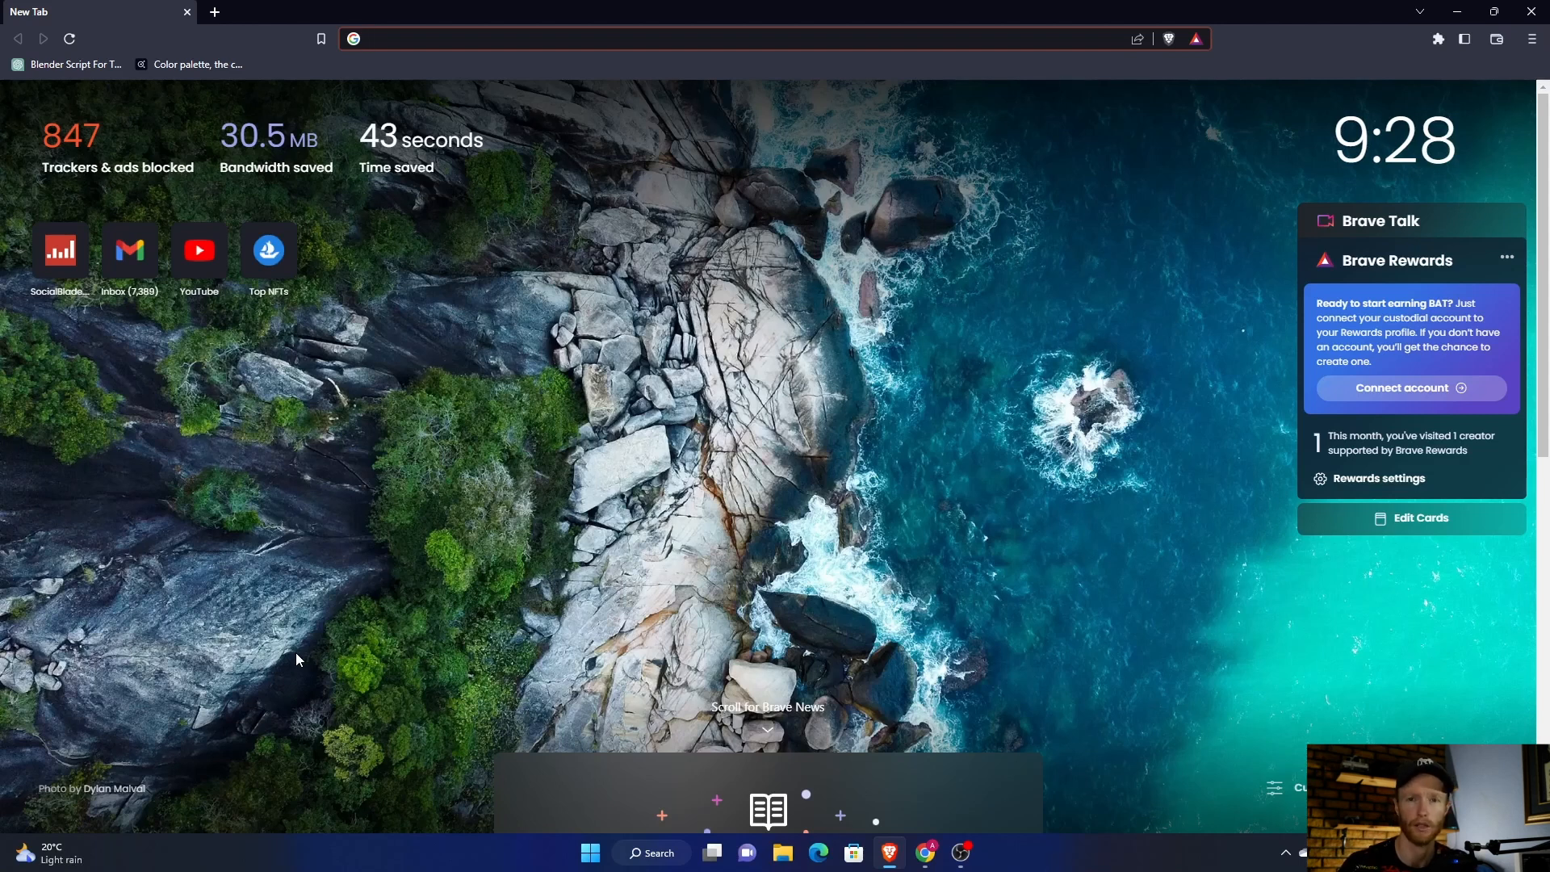
click(692, 39)
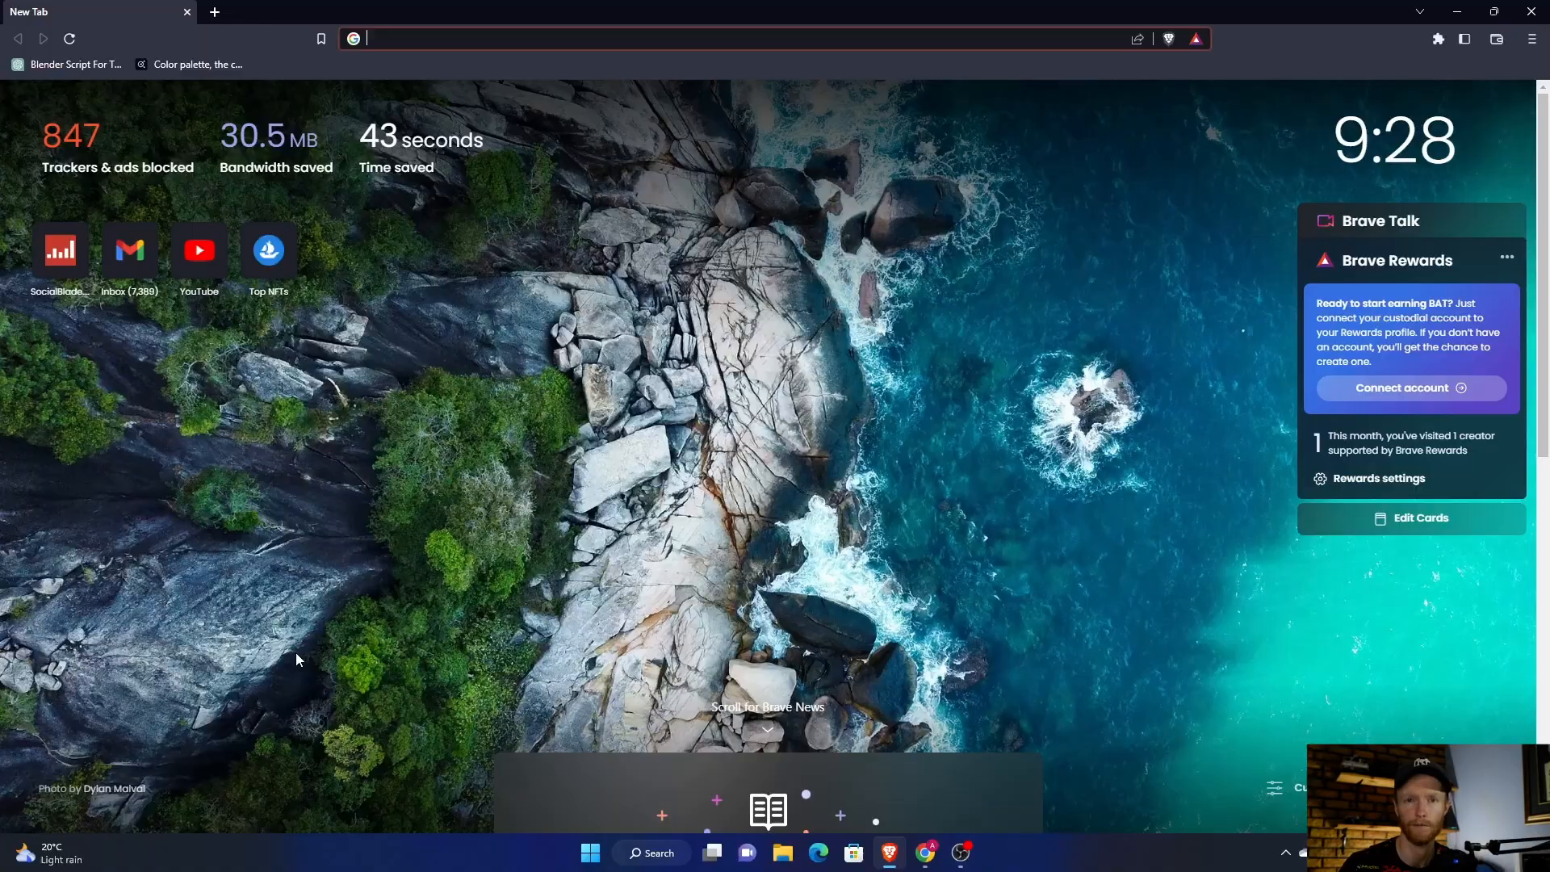